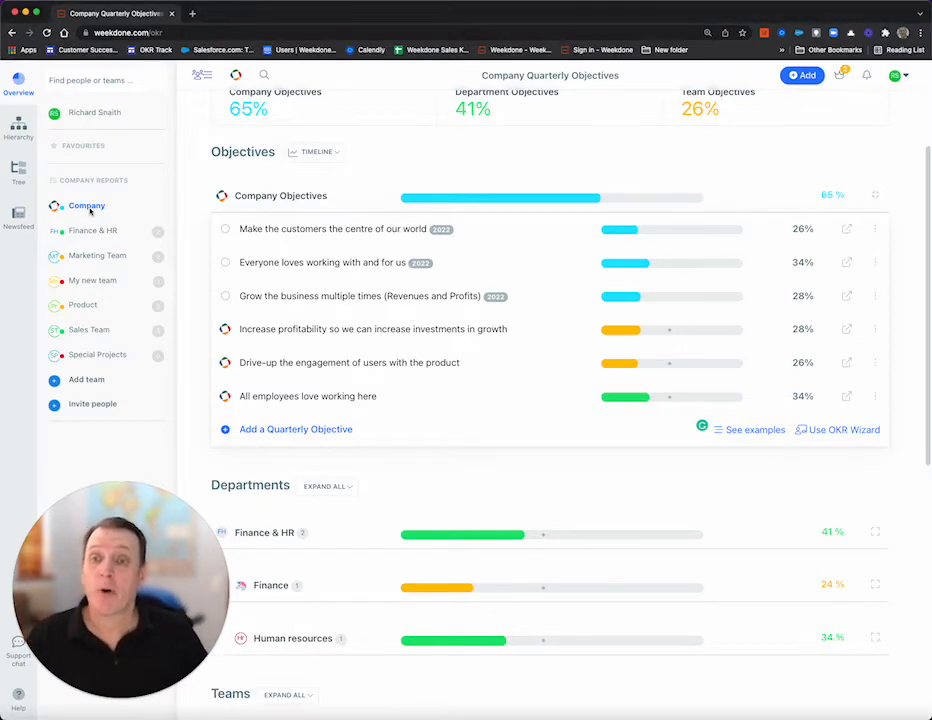
mouse_move(296, 429)
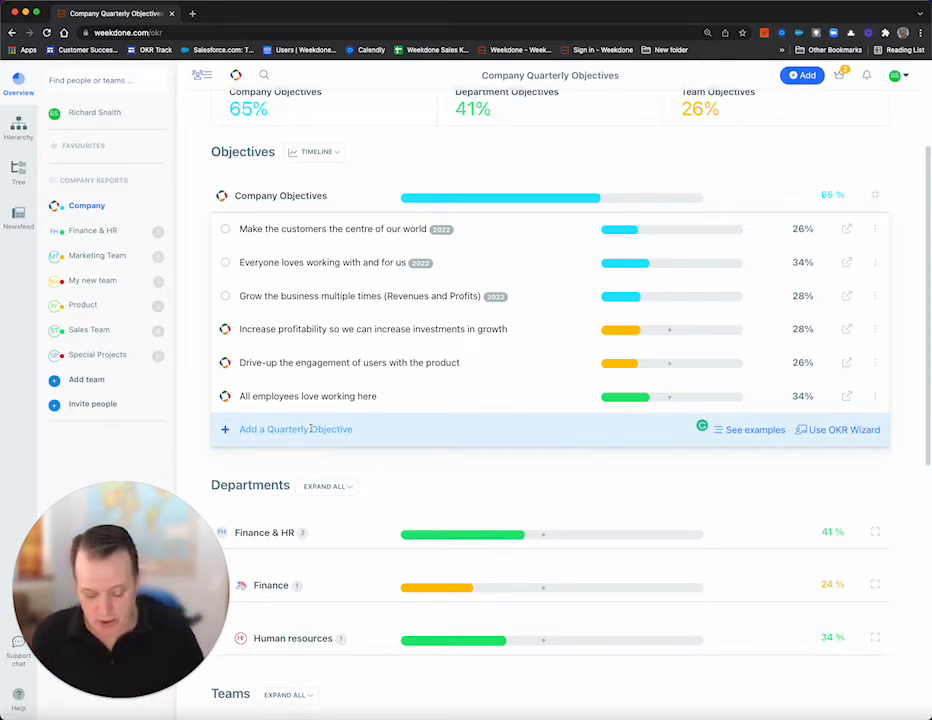
Add the company quarterly objective 'This is my annual objective'
text(This is my annual objective)
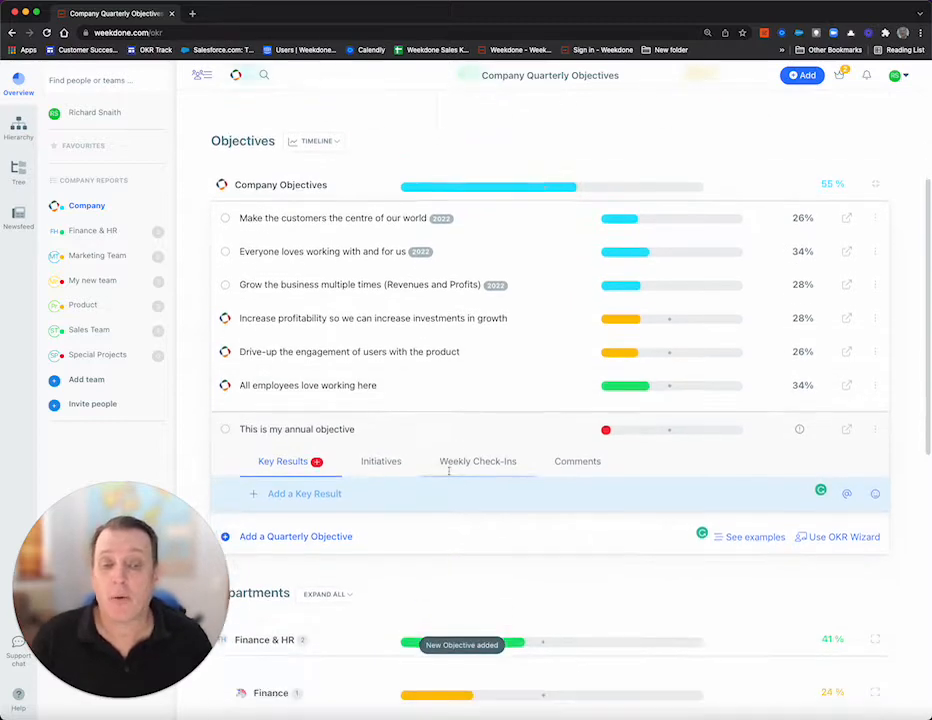
Change the period of 'This is my annual objective' to the year 2022
scroll(down, 3)
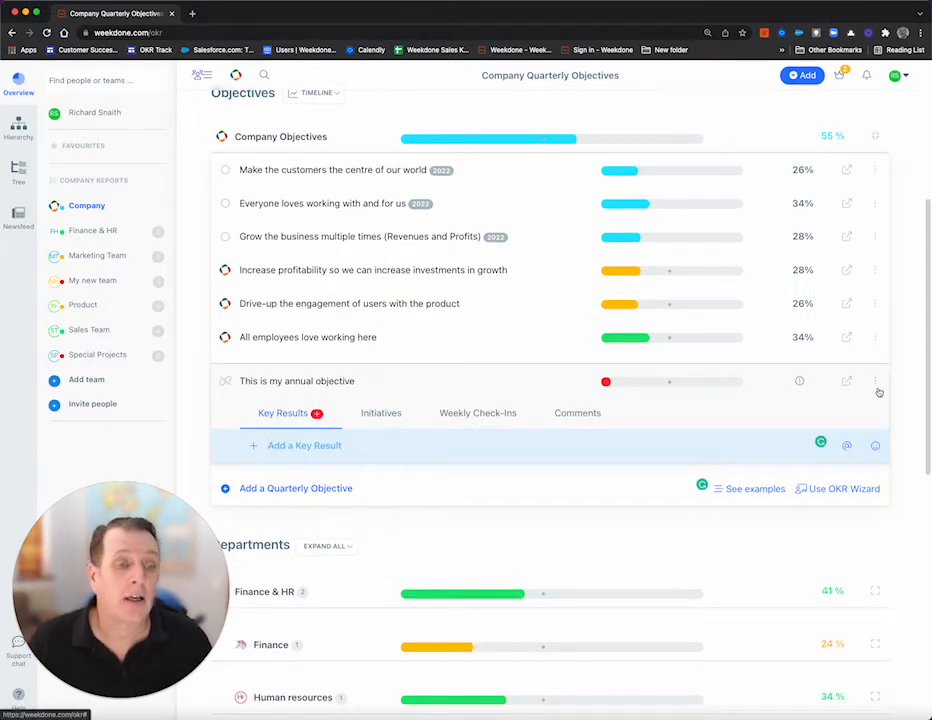
click(875, 381)
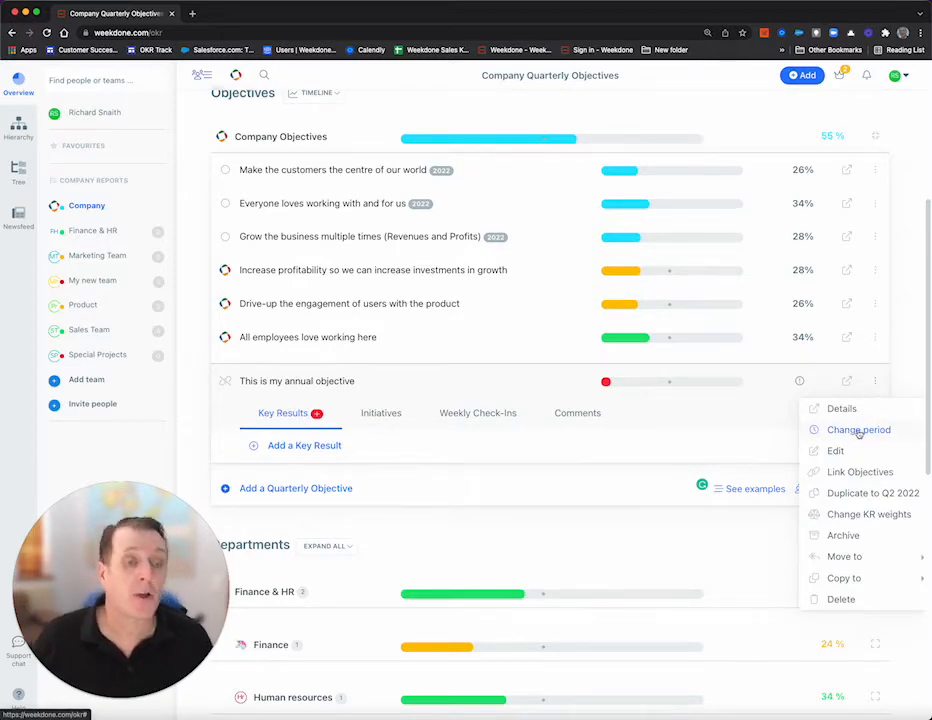
click(858, 429)
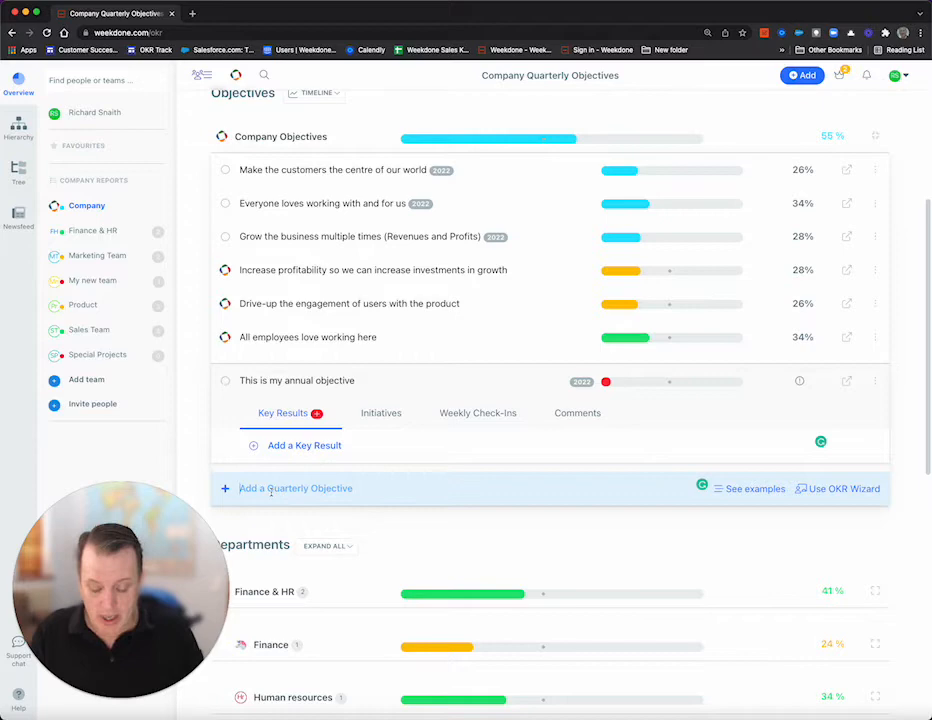
Add 'Set C level Quarterly Objective' and link it to the annual objective
click(296, 488)
text(Set C level Quarterly Objective)
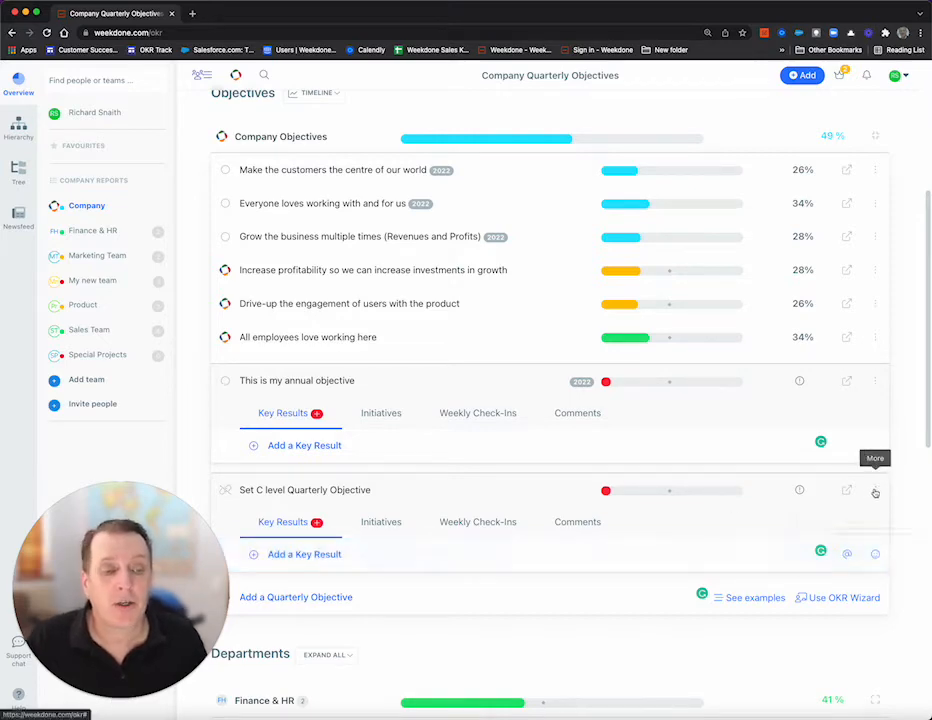
click(875, 490)
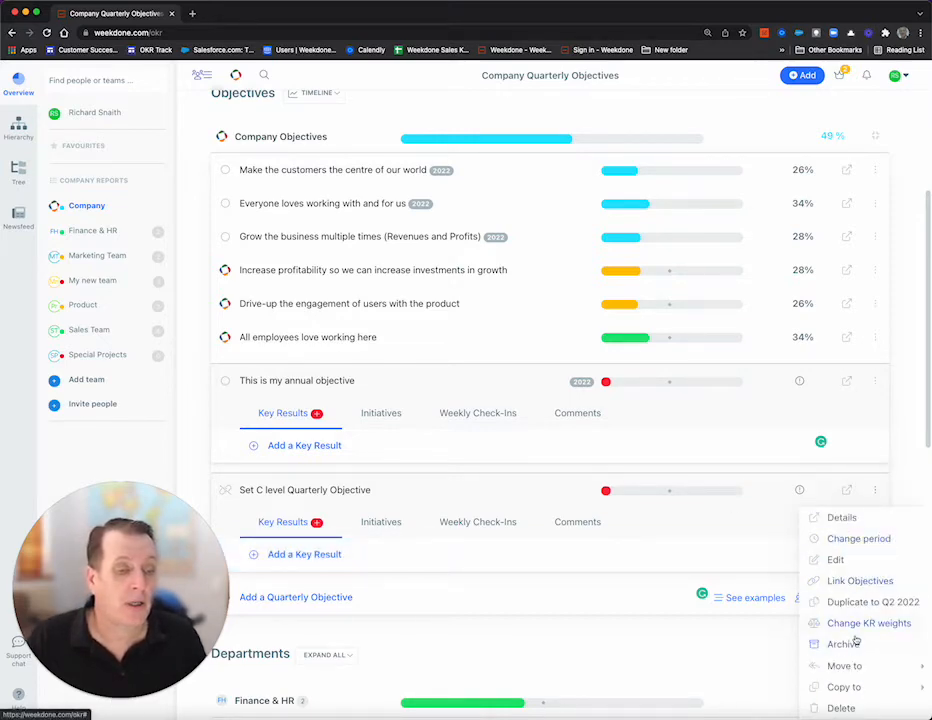
click(860, 580)
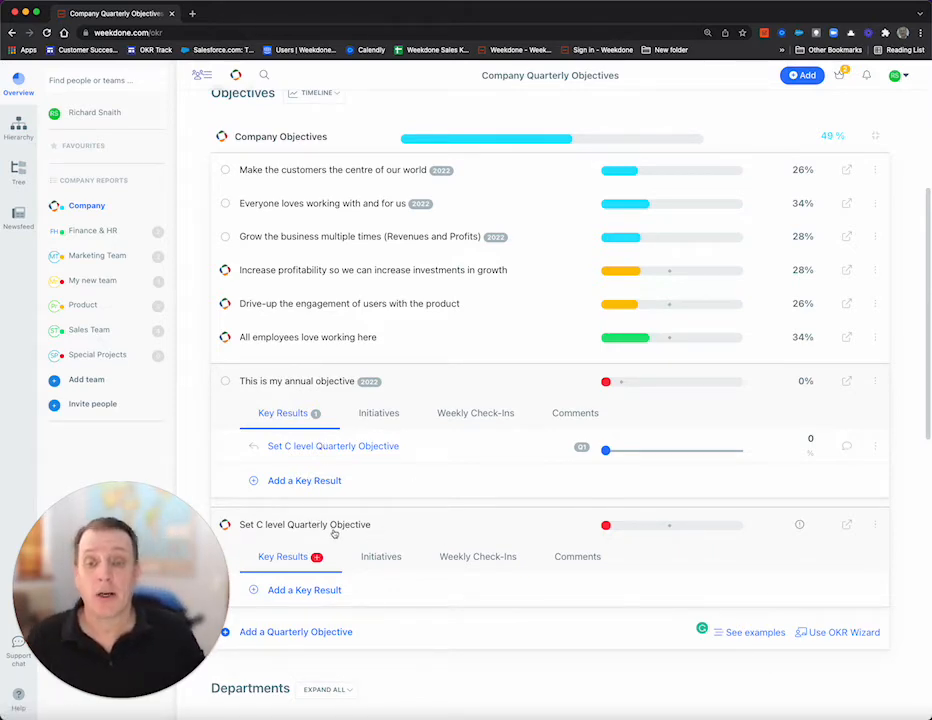
scroll(down, 3)
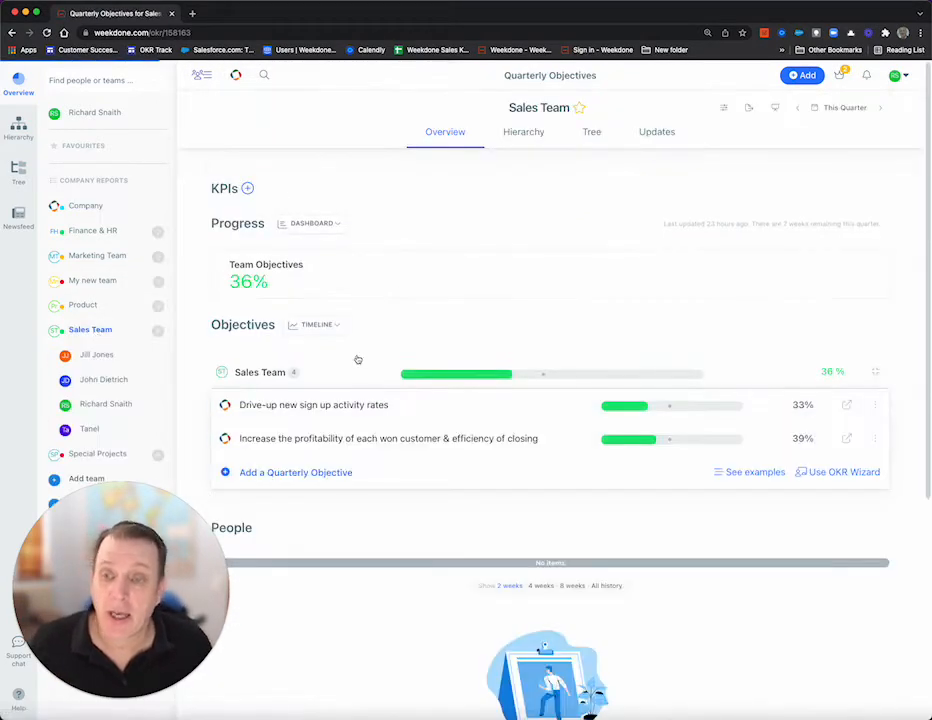
Add Sales Team objective 'Sales Objective' with key result 'Outcome Kr from 20 to 50'
scroll(down, 3)
text(S)
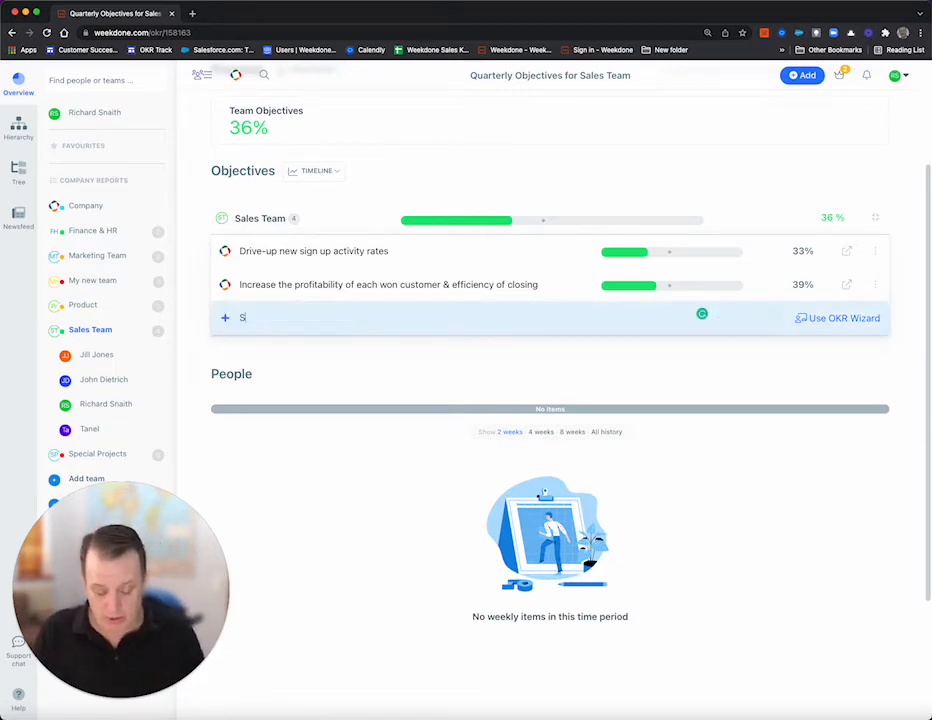
text(ales Object)
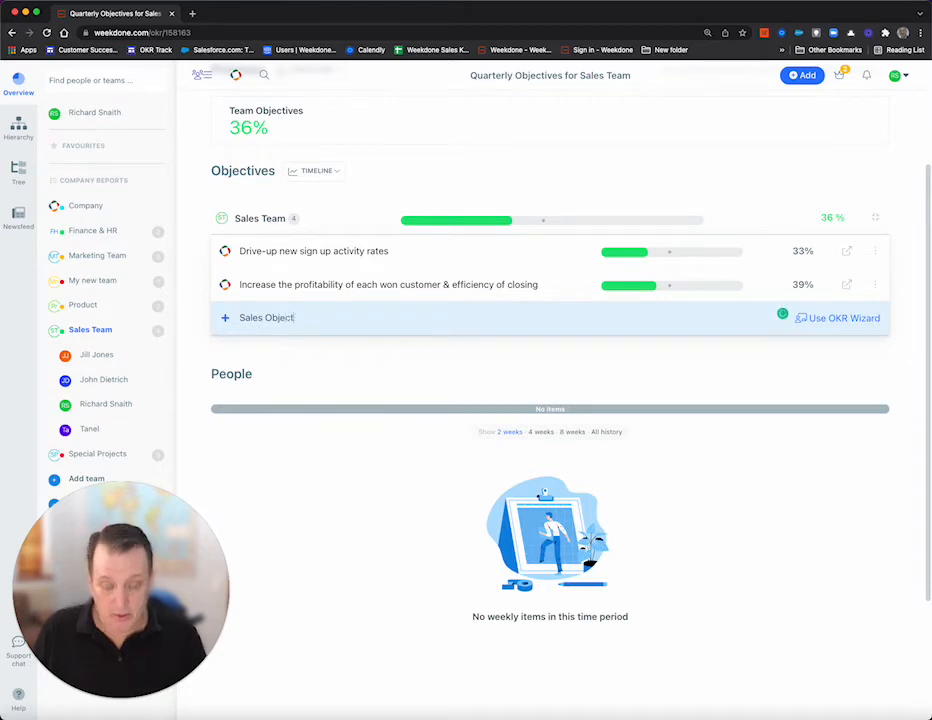
click(267, 317)
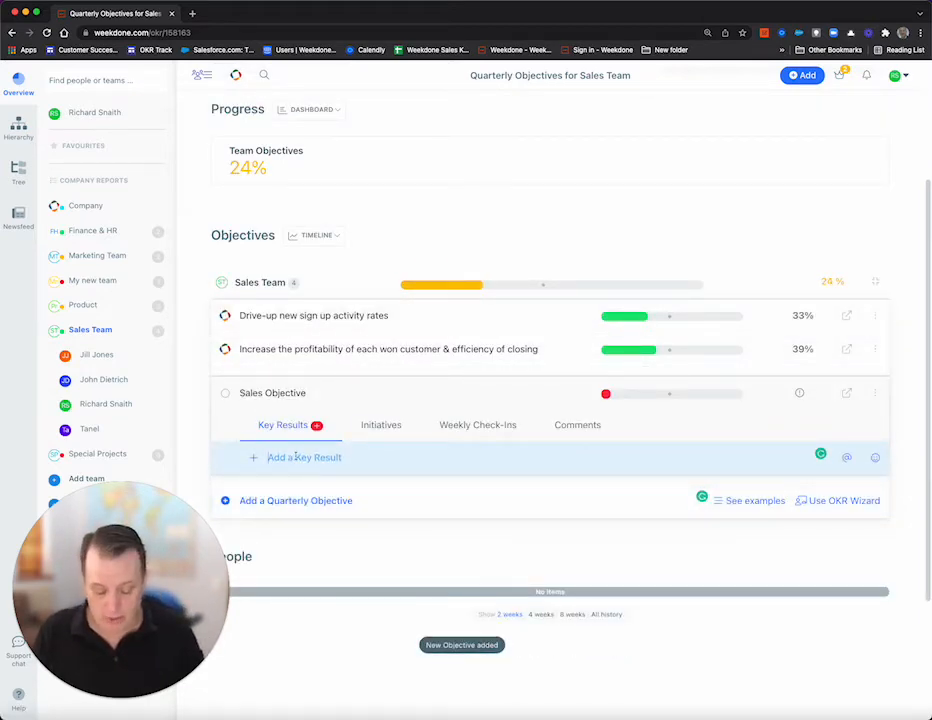
text(O)
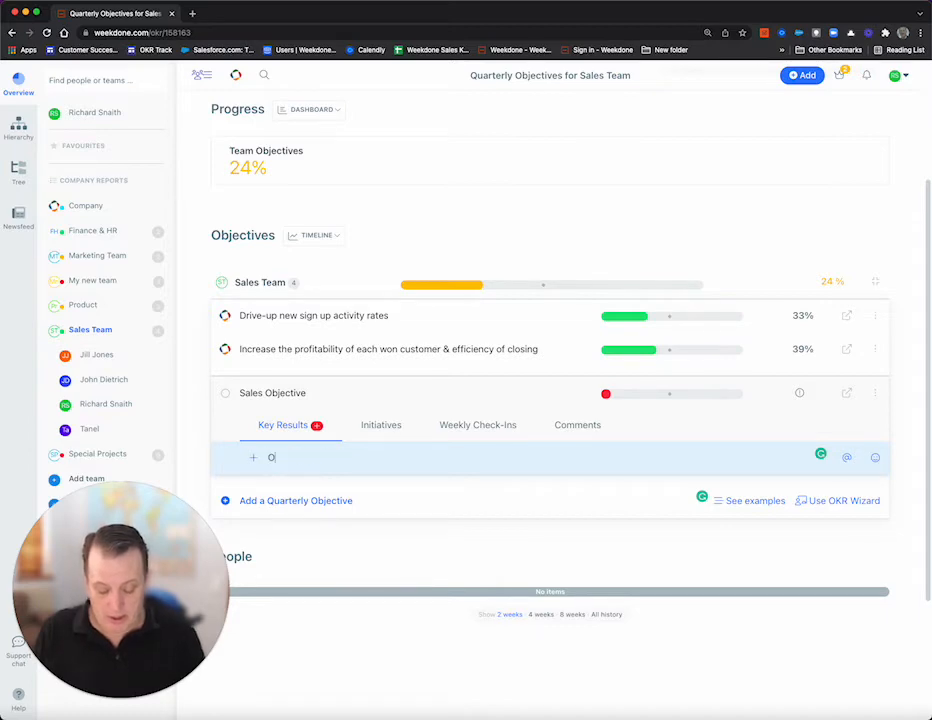
text(utcome K)
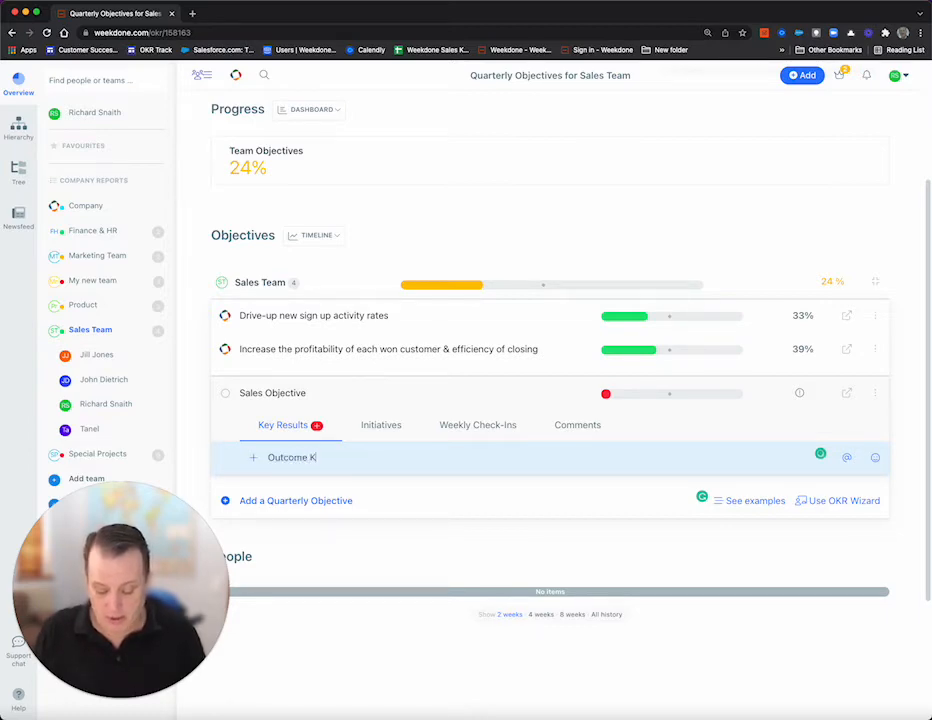
text(r f)
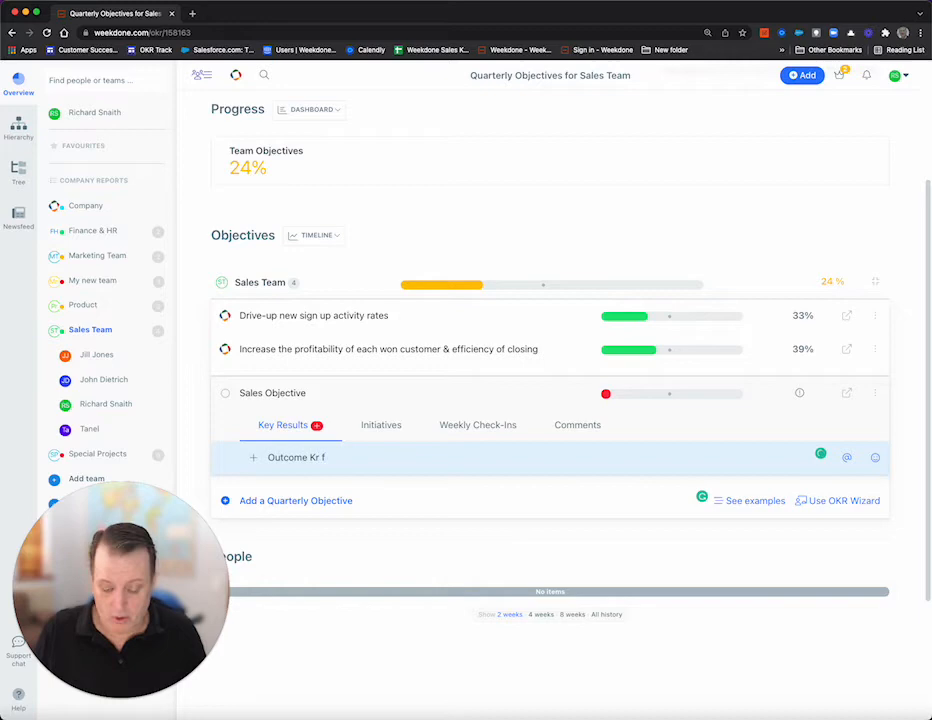
text(from 20 t)
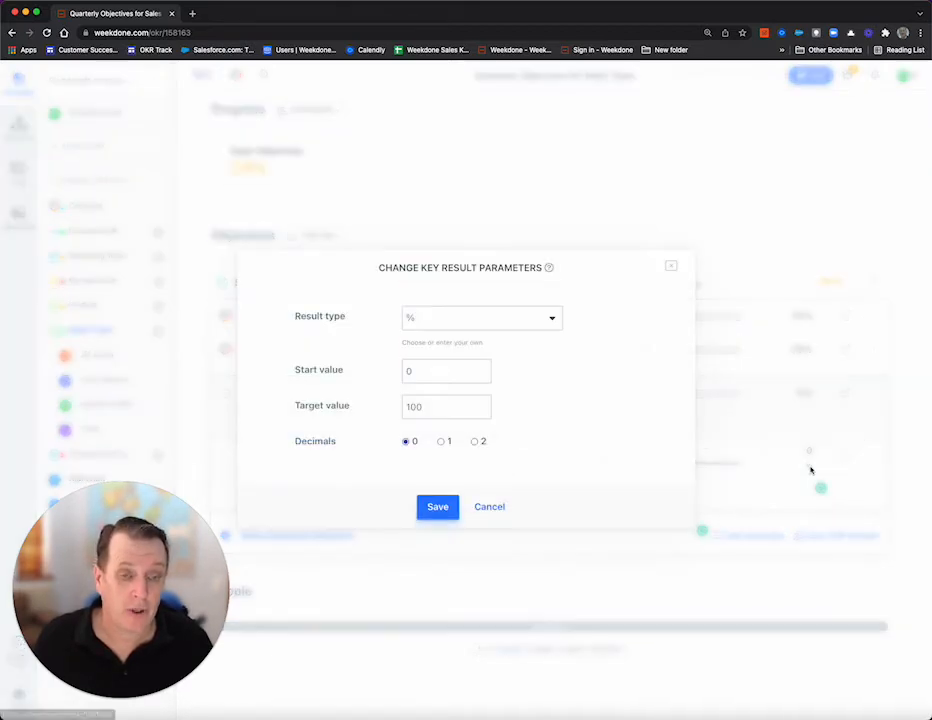
Make the key result an outcome with start value 20 and target 50, then save
click(481, 317)
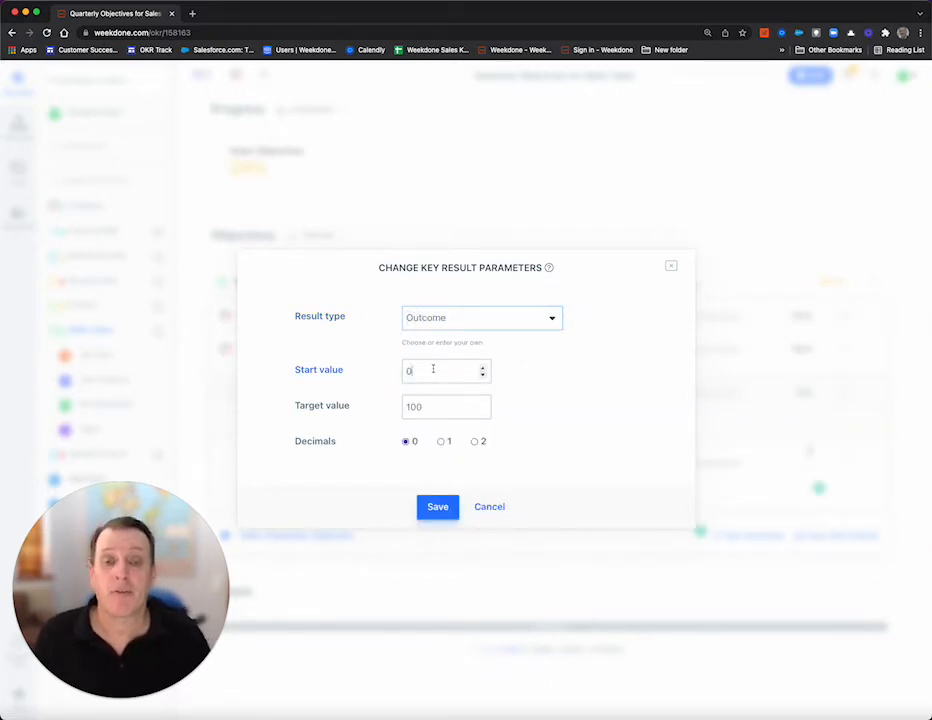
text(20)
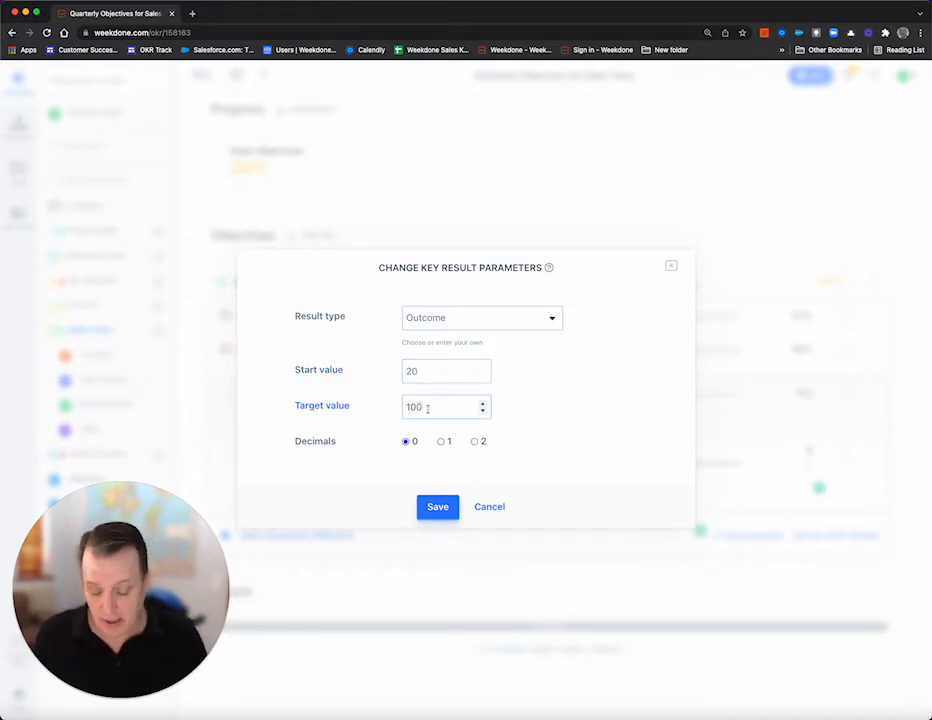
text(50)
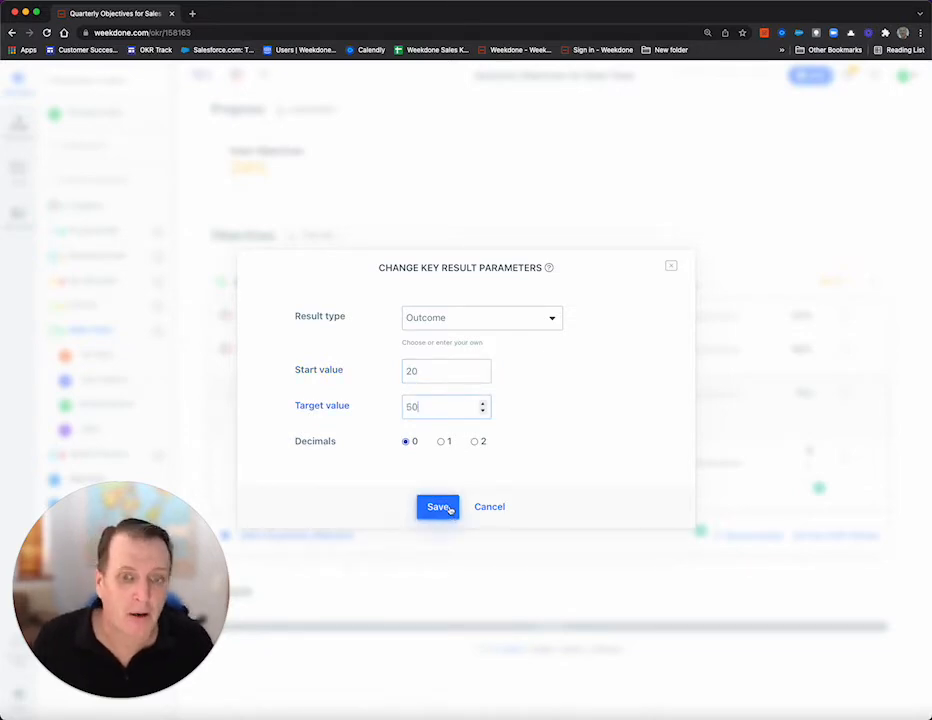
click(438, 506)
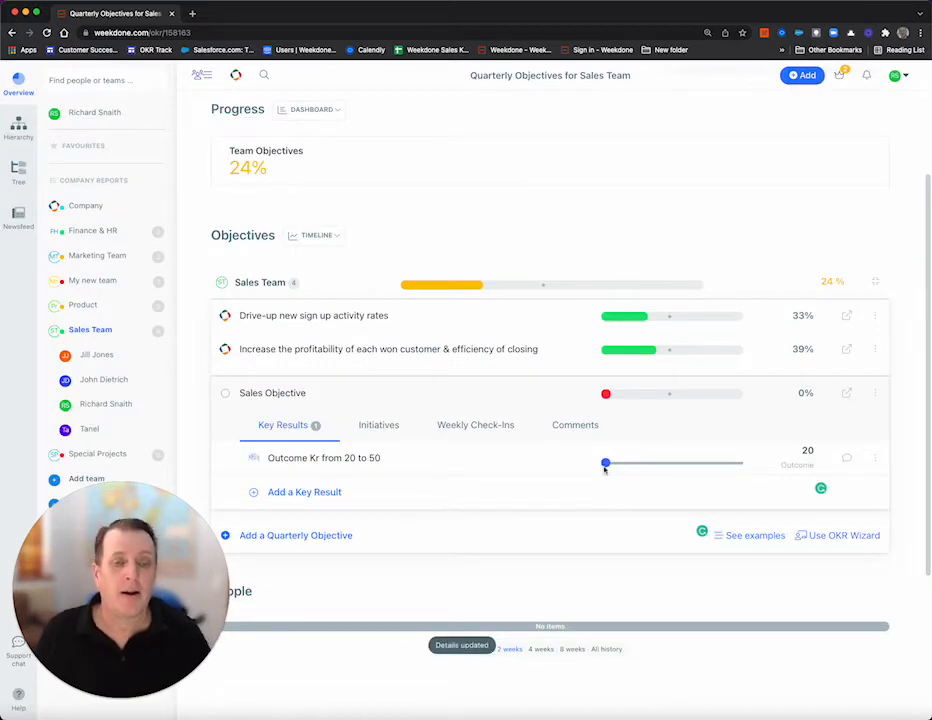
Set the key result progress to 30 and link Sales Objective to Set C level Quarterly Objective
drag(605, 462, 650, 462)
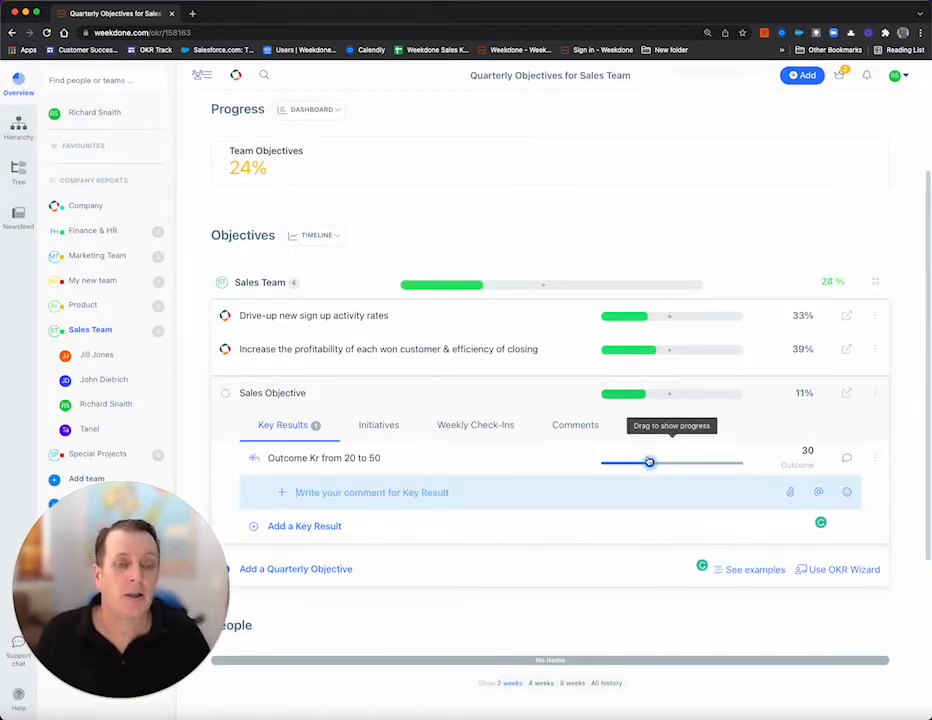
drag(649, 462, 649, 462)
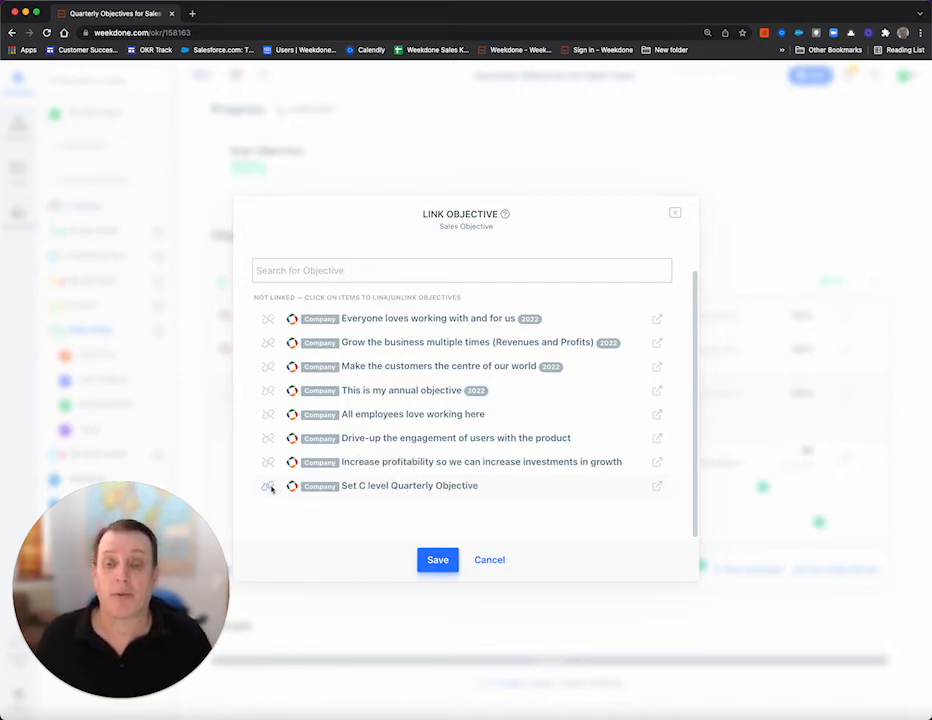
click(268, 486)
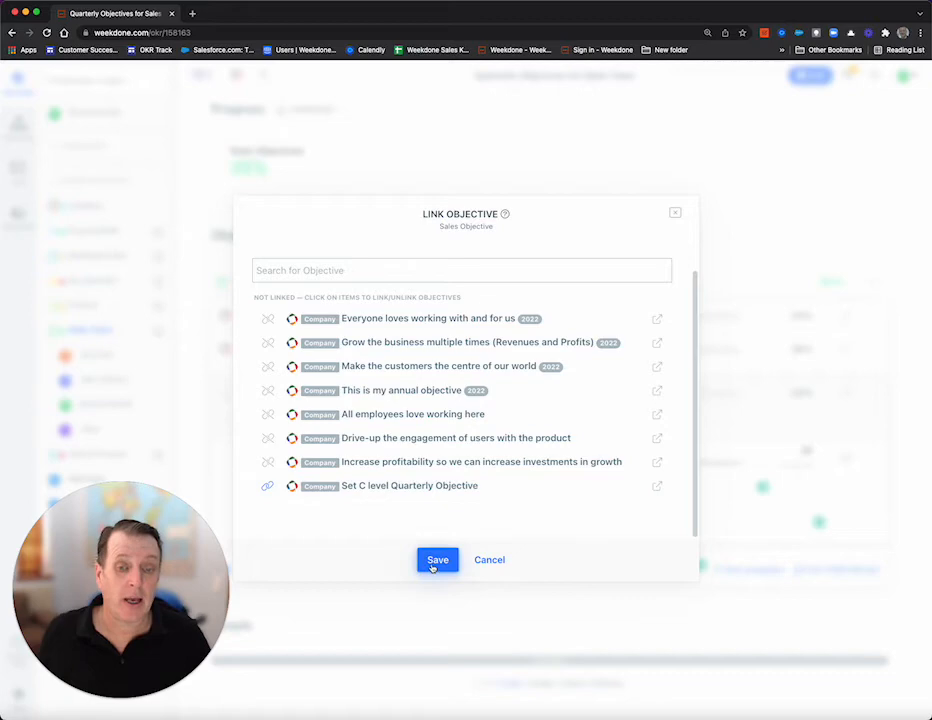
click(437, 559)
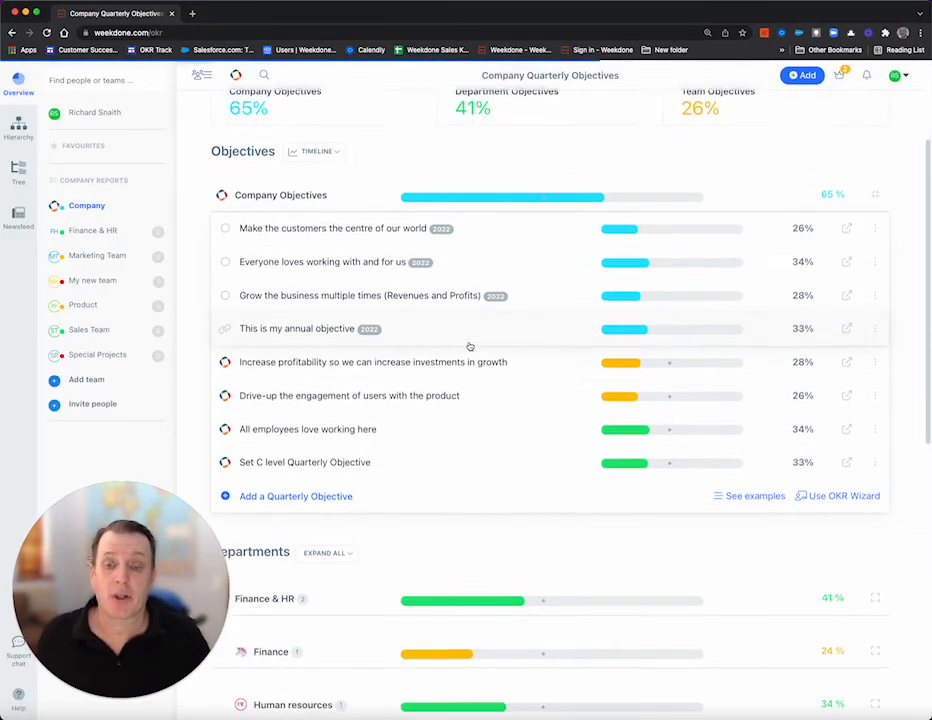
Expand Set C level Quarterly Objective to see Sales Objective listed at 33
click(305, 462)
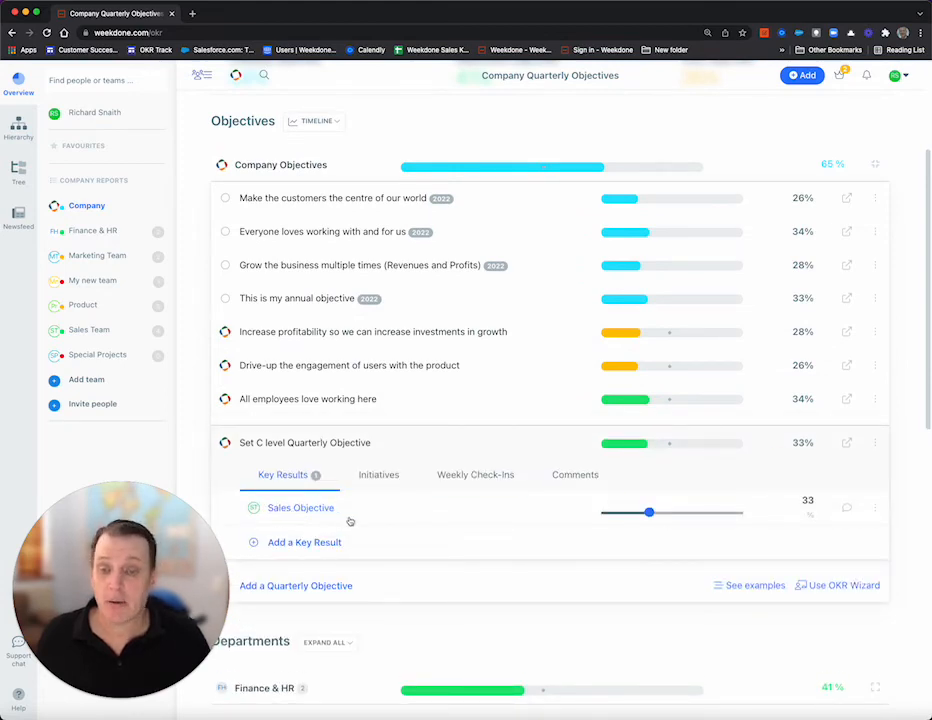
mouse_move(627, 389)
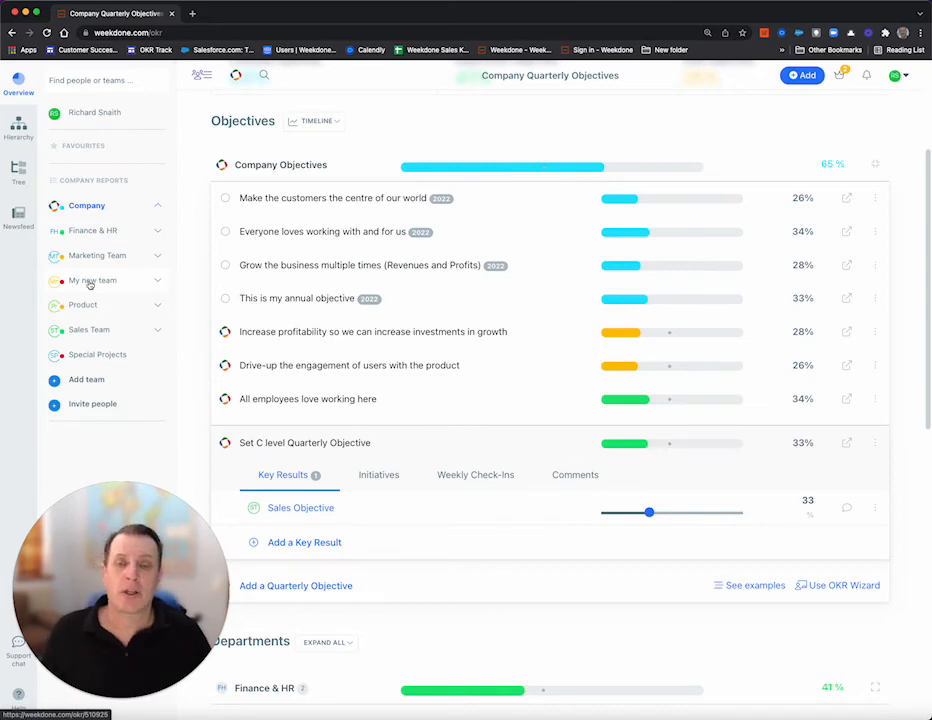
Set My new team's key result to 25 and link its objective to the C-level objective
click(93, 280)
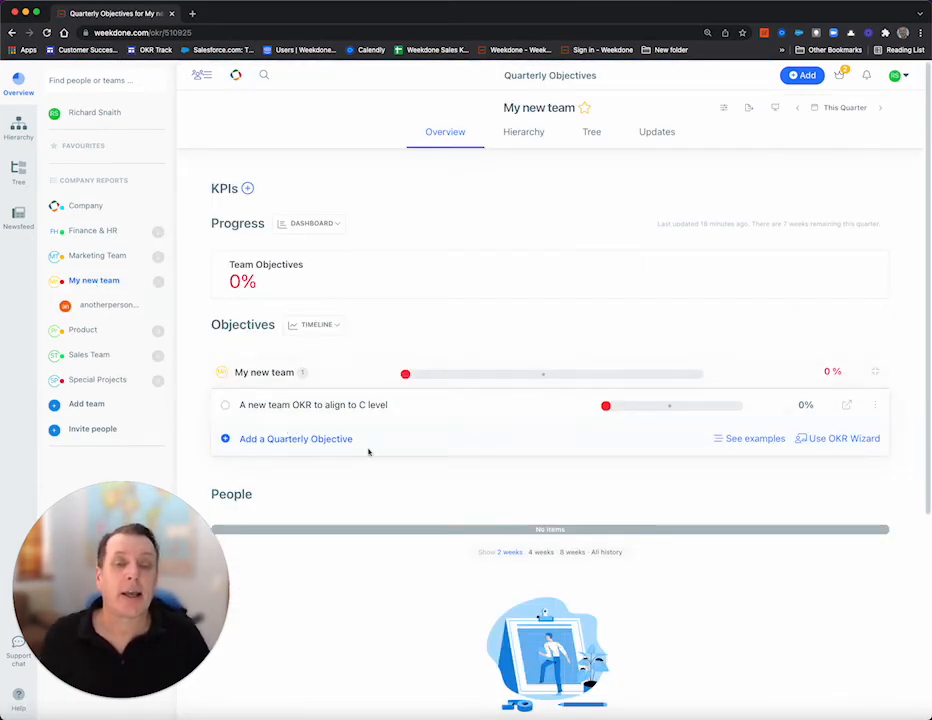
click(312, 404)
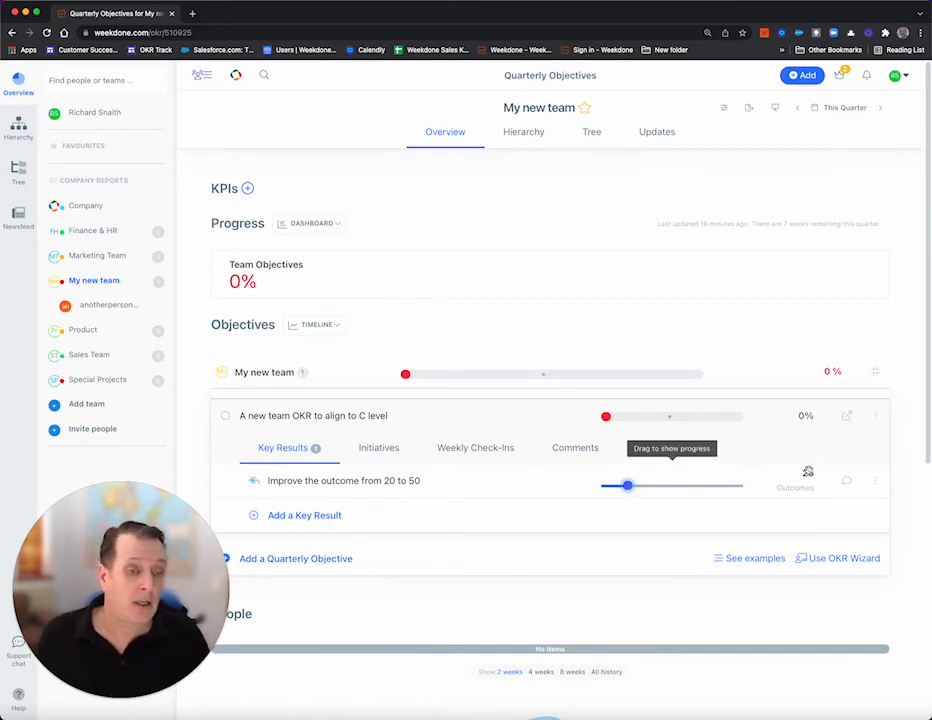
drag(606, 486, 627, 486)
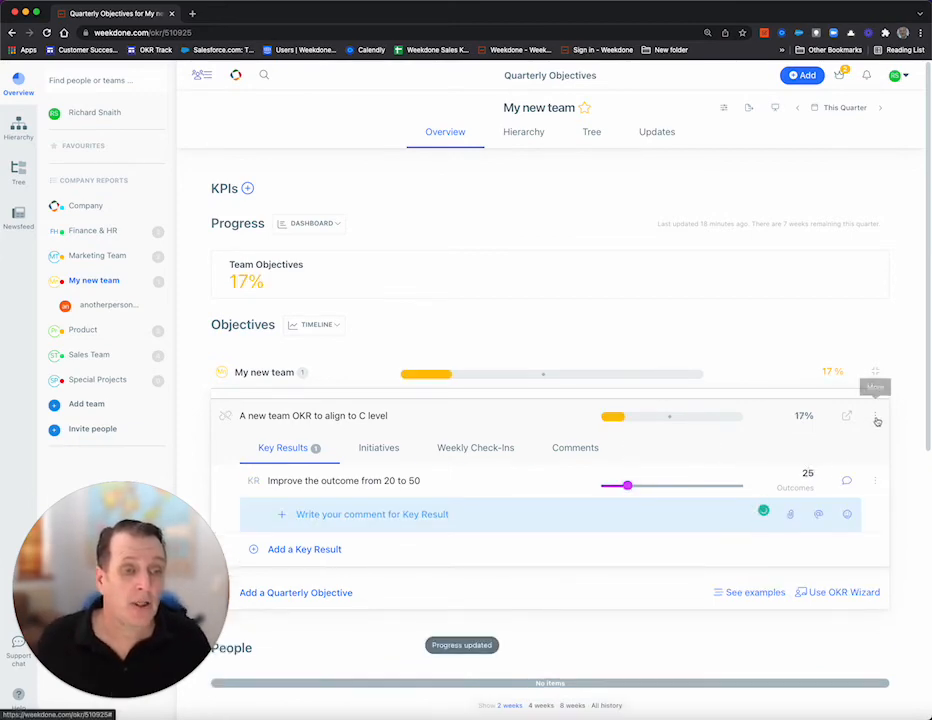
click(875, 415)
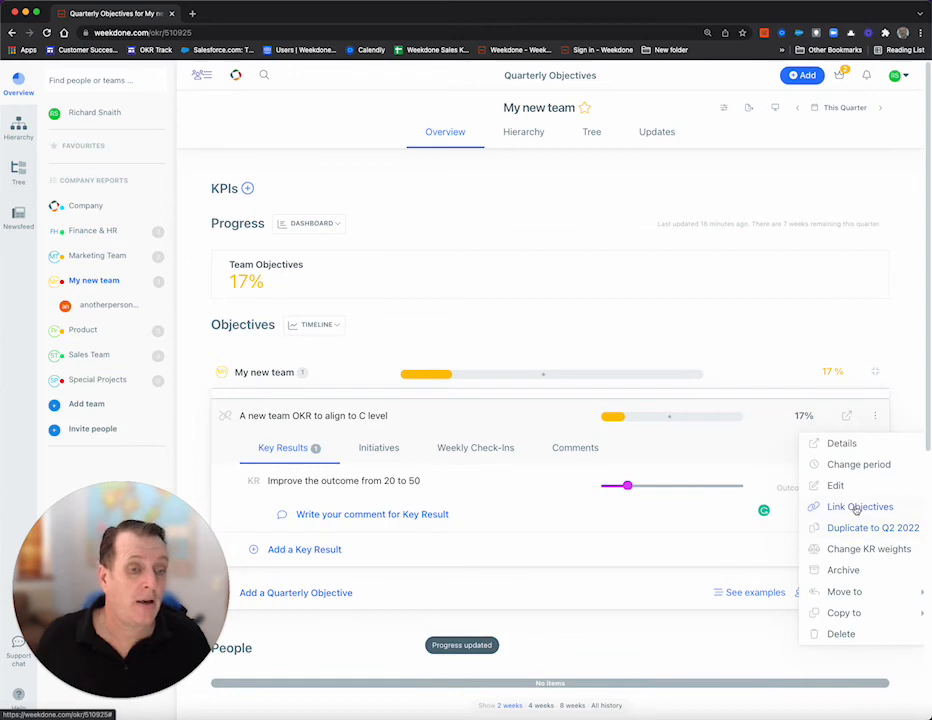
click(859, 506)
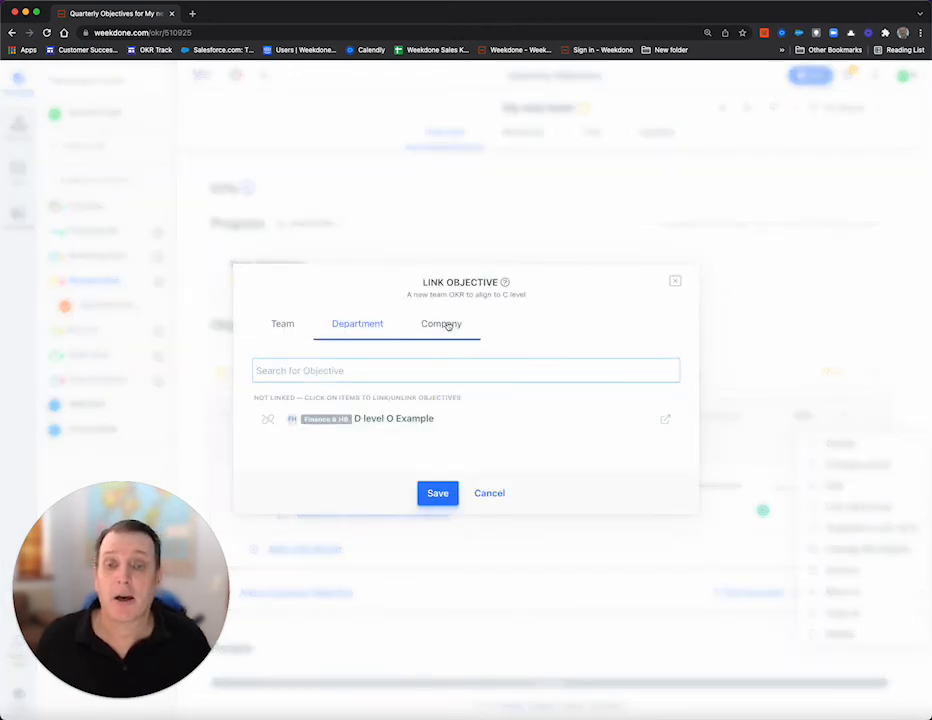
click(441, 323)
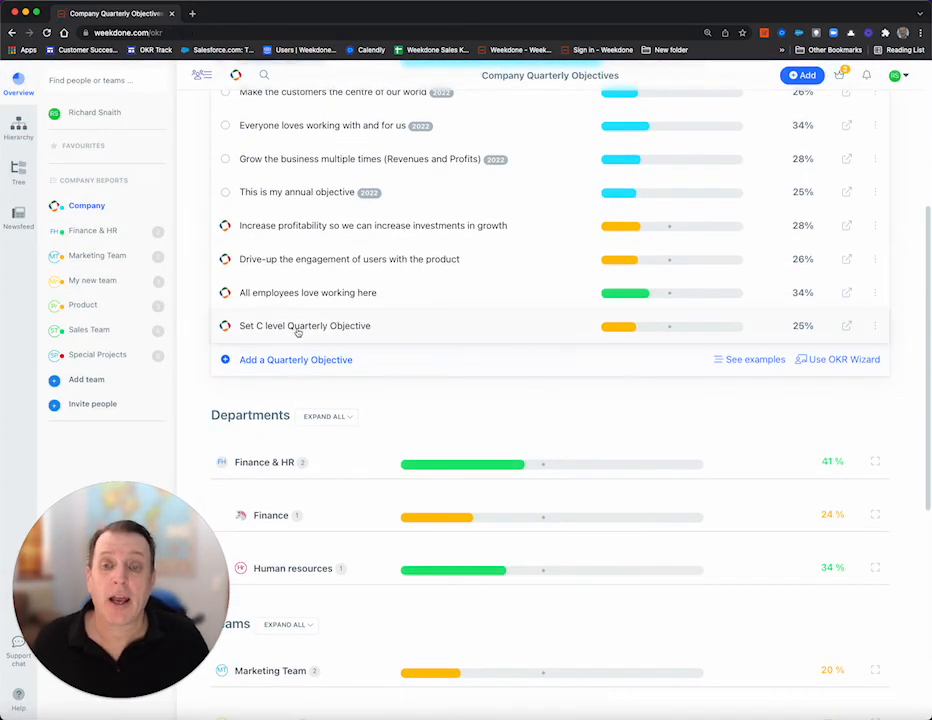
Expand Set C level Quarterly Objective, then view the OKRs as a hierarchy tree
click(305, 325)
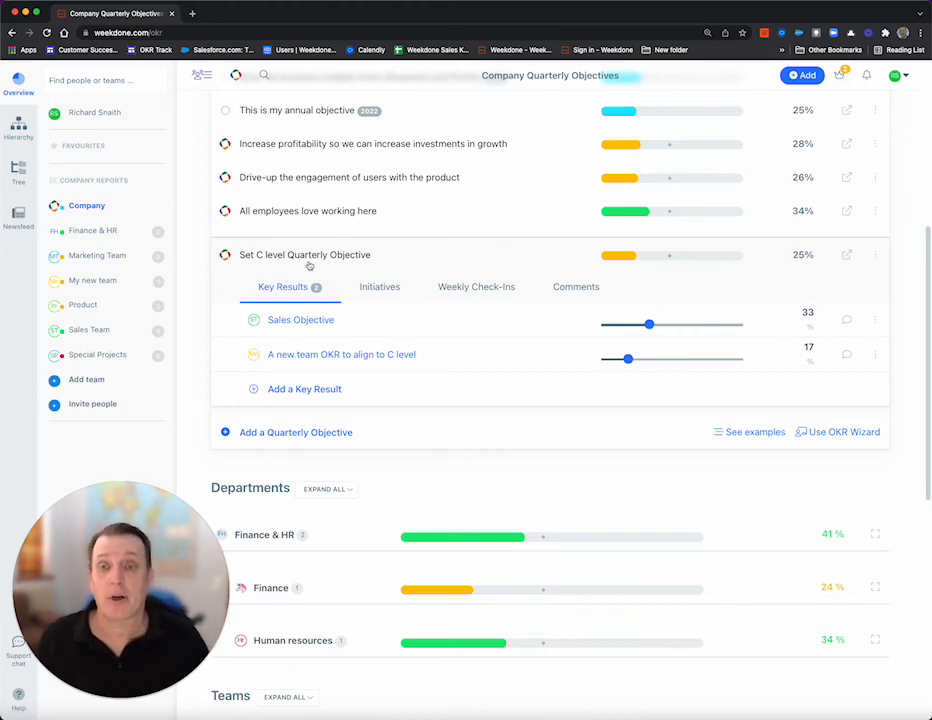
click(18, 125)
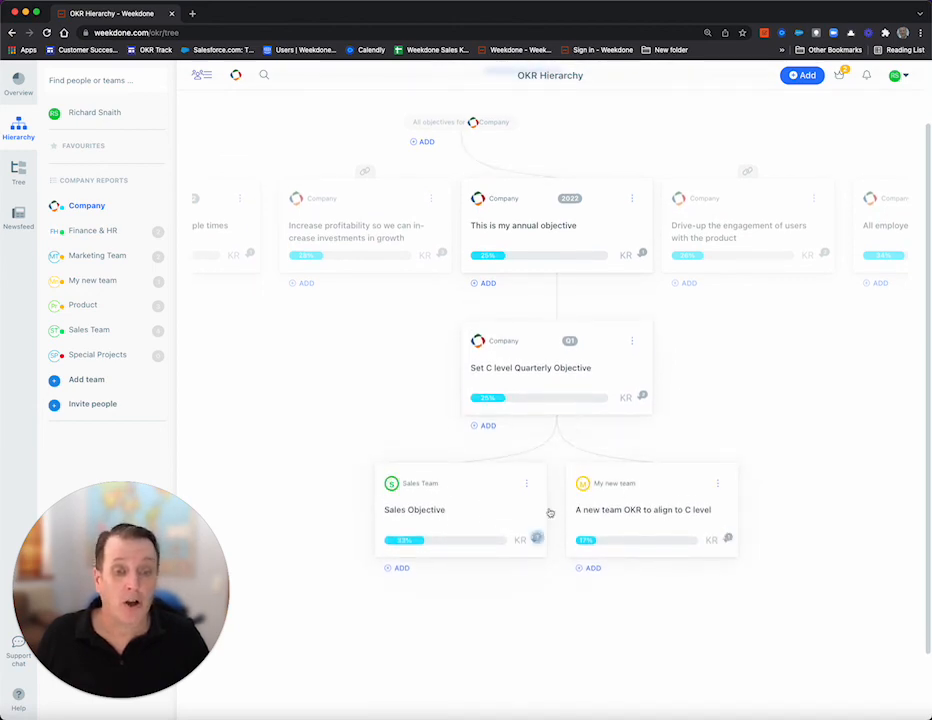
scroll(down, 3)
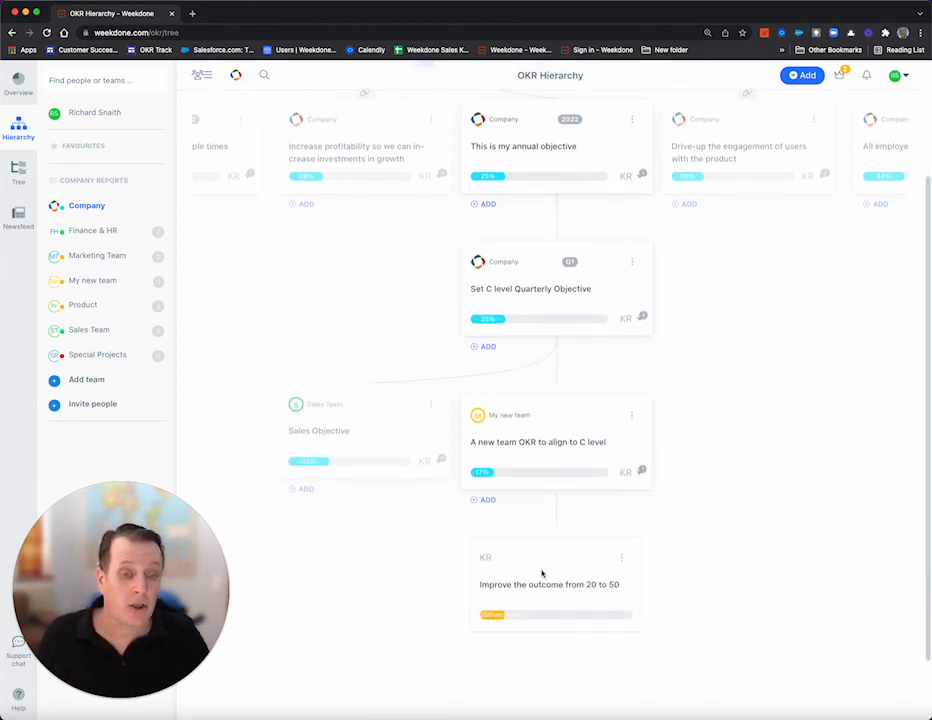